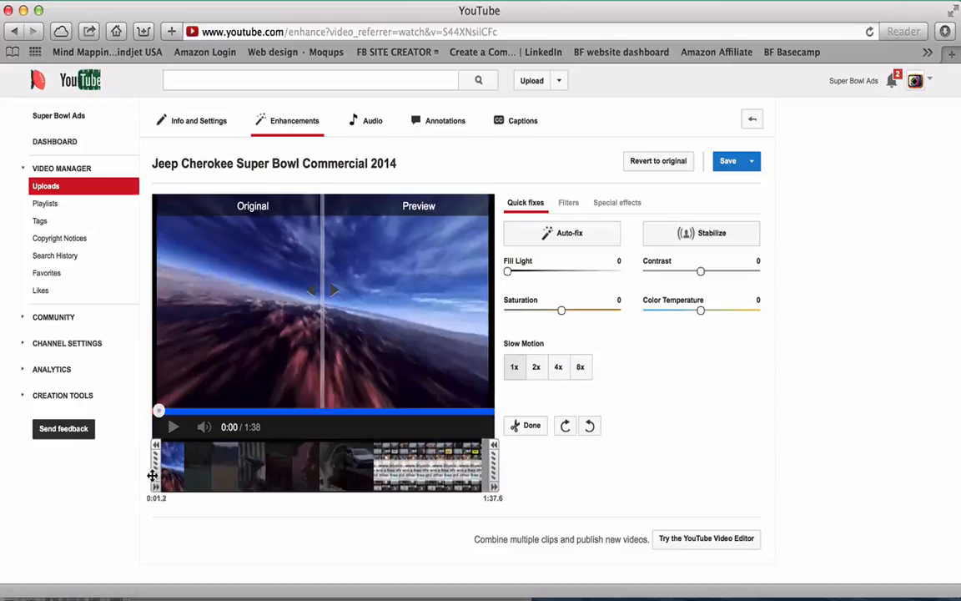
# - Trim the Jeep Cherokee commercial to run from 0:01.2 to 1:37.6
pyautogui.click(532, 424)
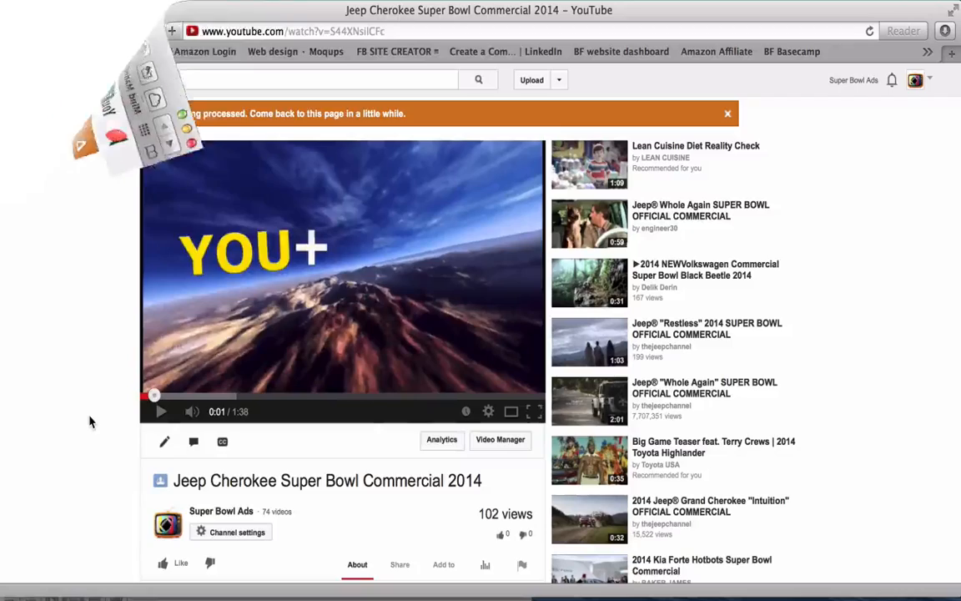